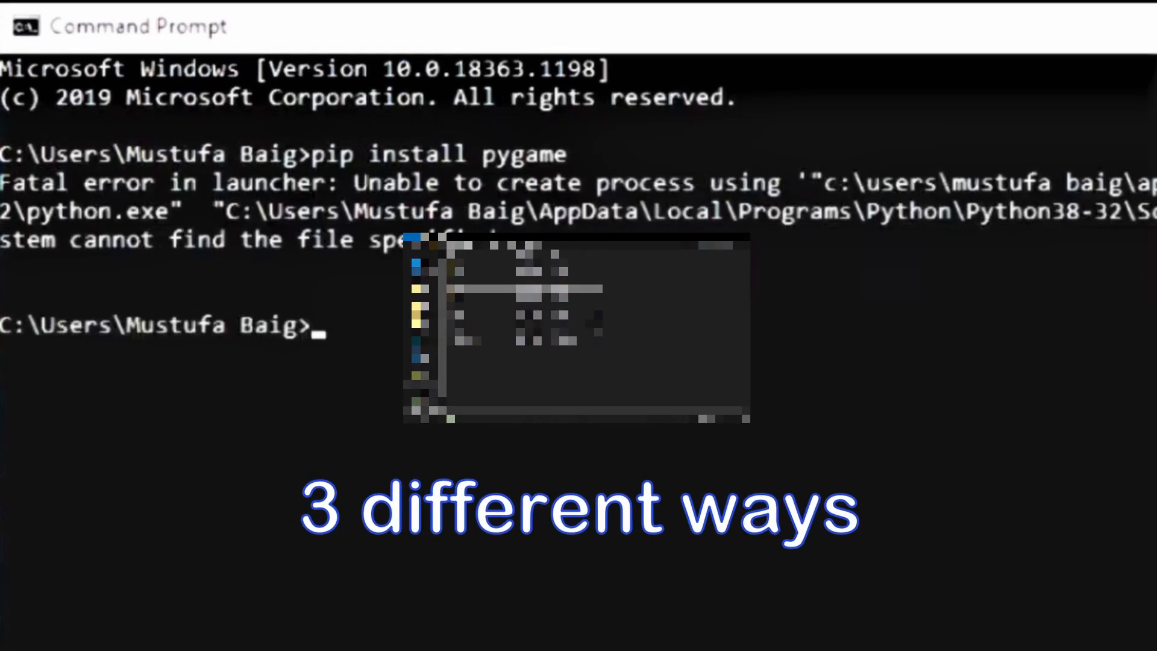
# Bring up the Start menu, leaving the cmd window with the pip launcher error behind
pyautogui.click(21, 633)
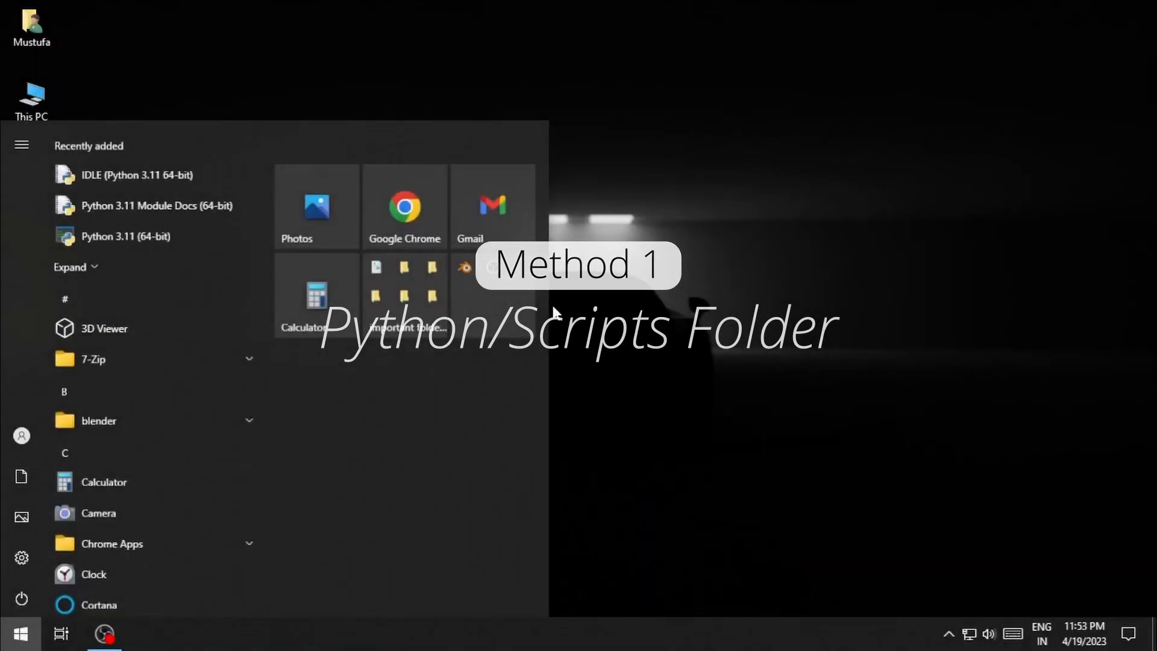
# Search Start for python, go to its install location and enter the Python311 Scripts folder
pyautogui.write('p')
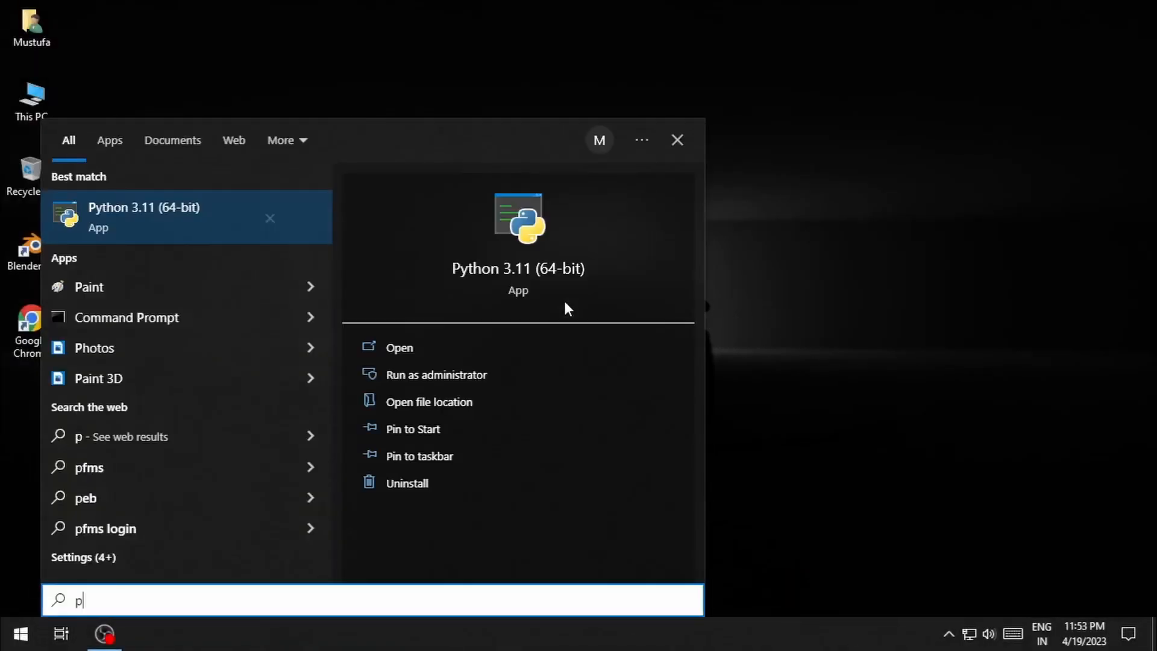
pyautogui.write('ython')
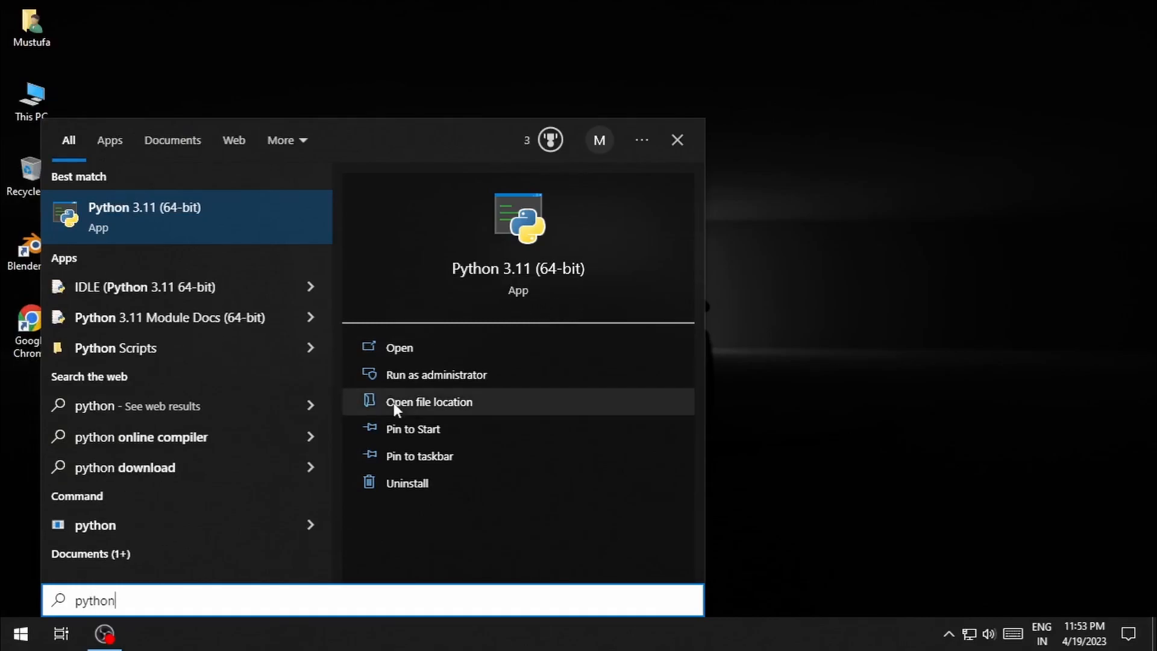
pyautogui.click(428, 401)
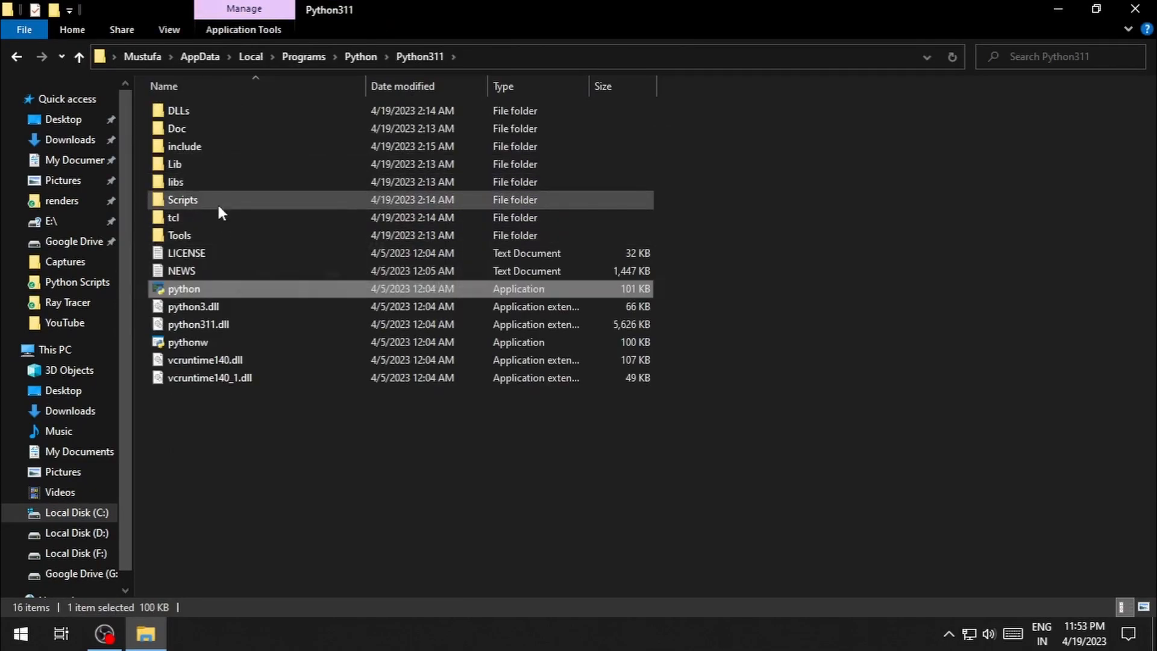
pyautogui.doubleClick(182, 198)
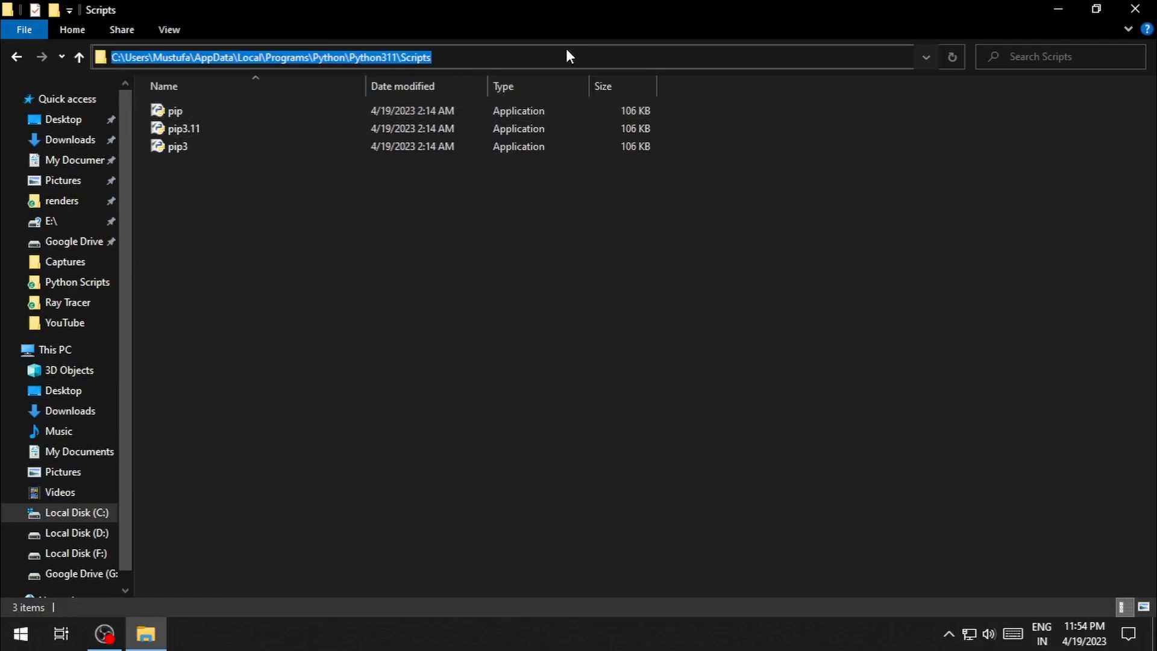
# Launch cmd from the Scripts folder address bar and run pip install pygame there
pyautogui.write('cmd')
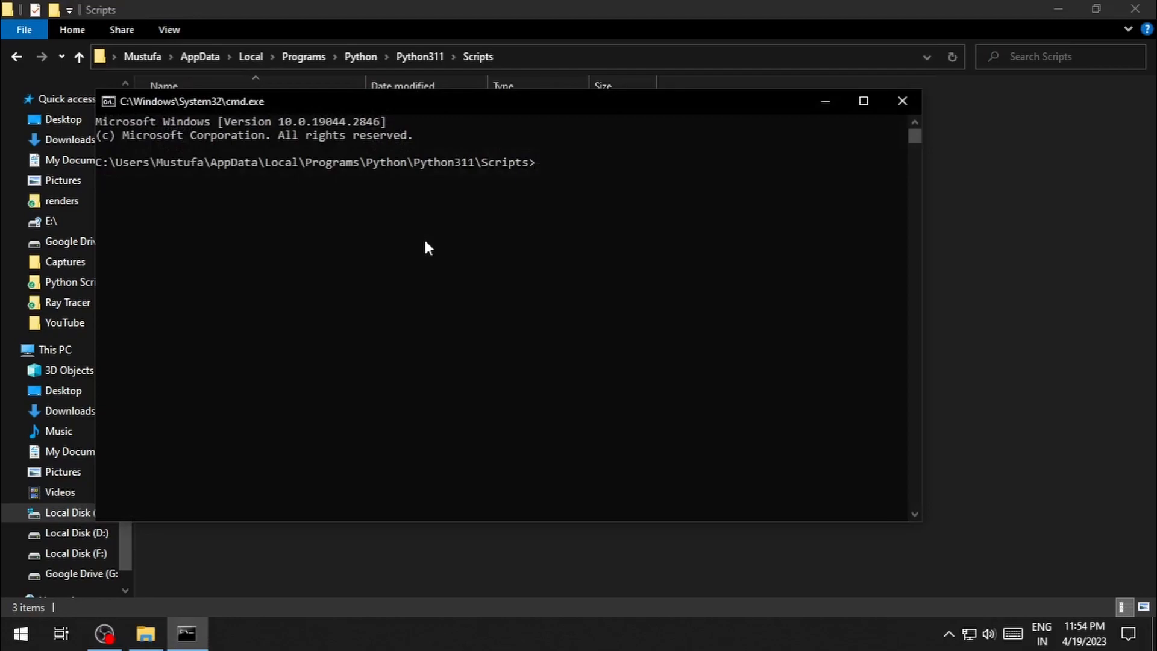
pyautogui.write('pip install pygame')
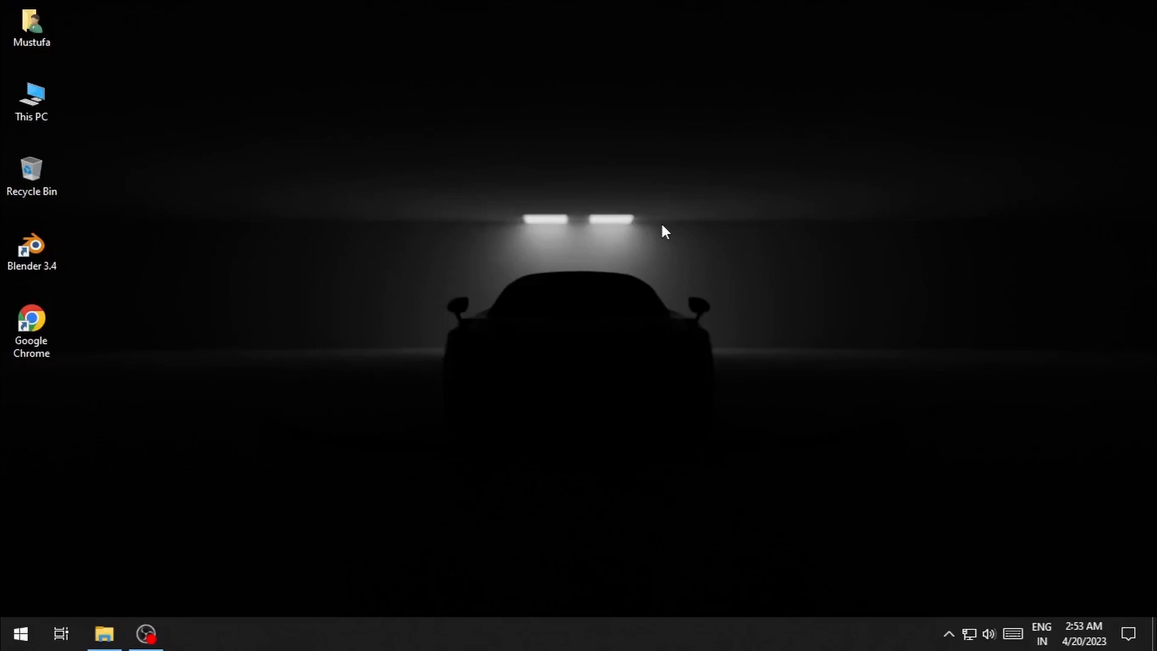
# Start the Python 3.11 console, import pip and begin a pip.main() call
pyautogui.write('py')
pyautogui.write('i')
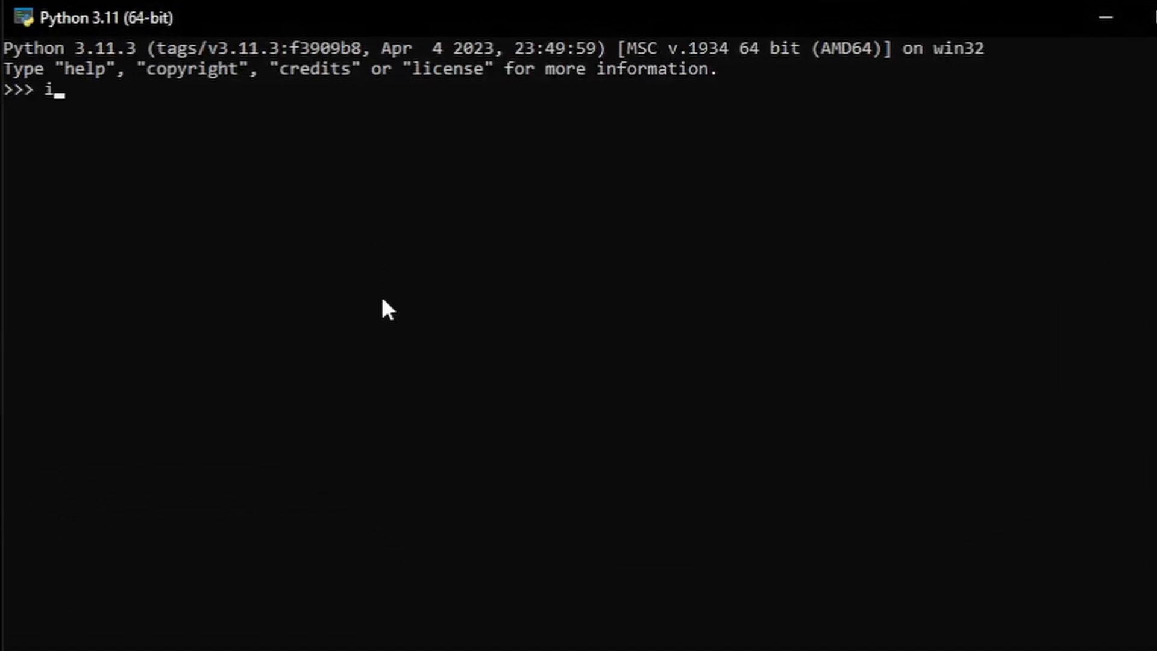
pyautogui.write('mport pip')
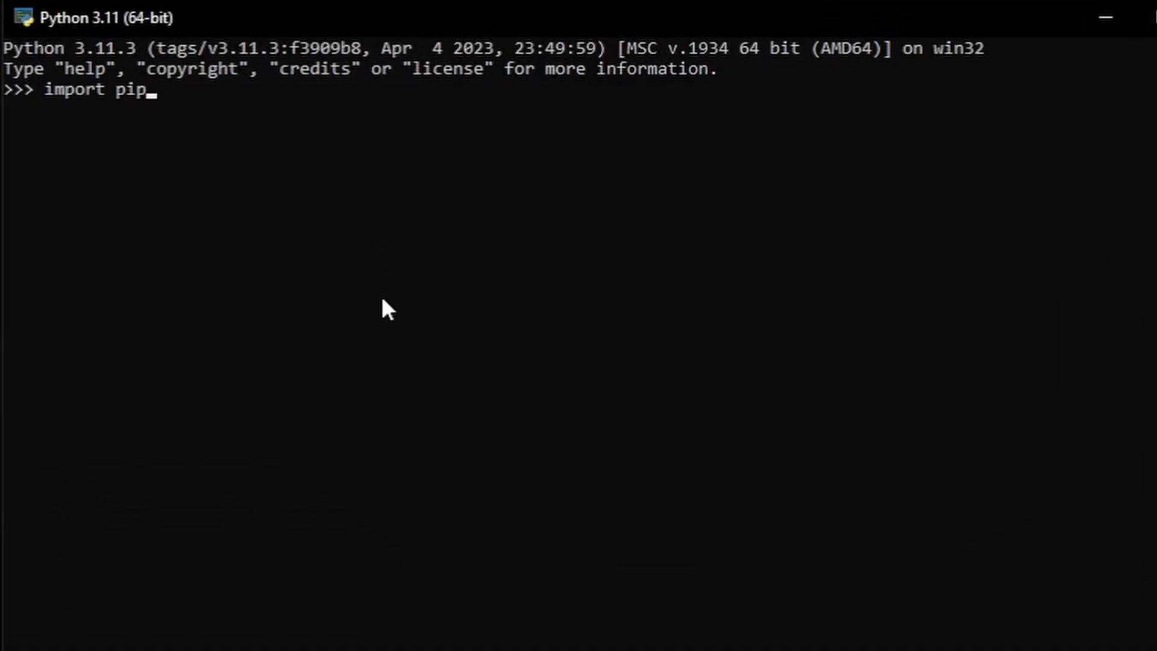
pyautogui.write('pip.ma')
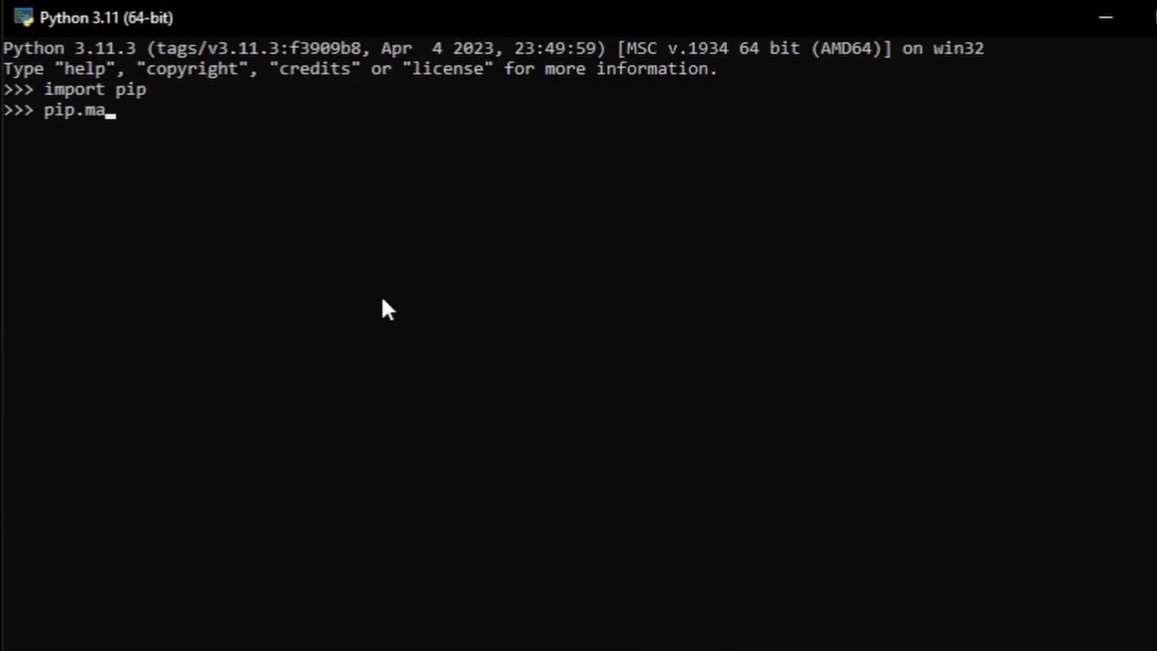
pyautogui.write('in()')
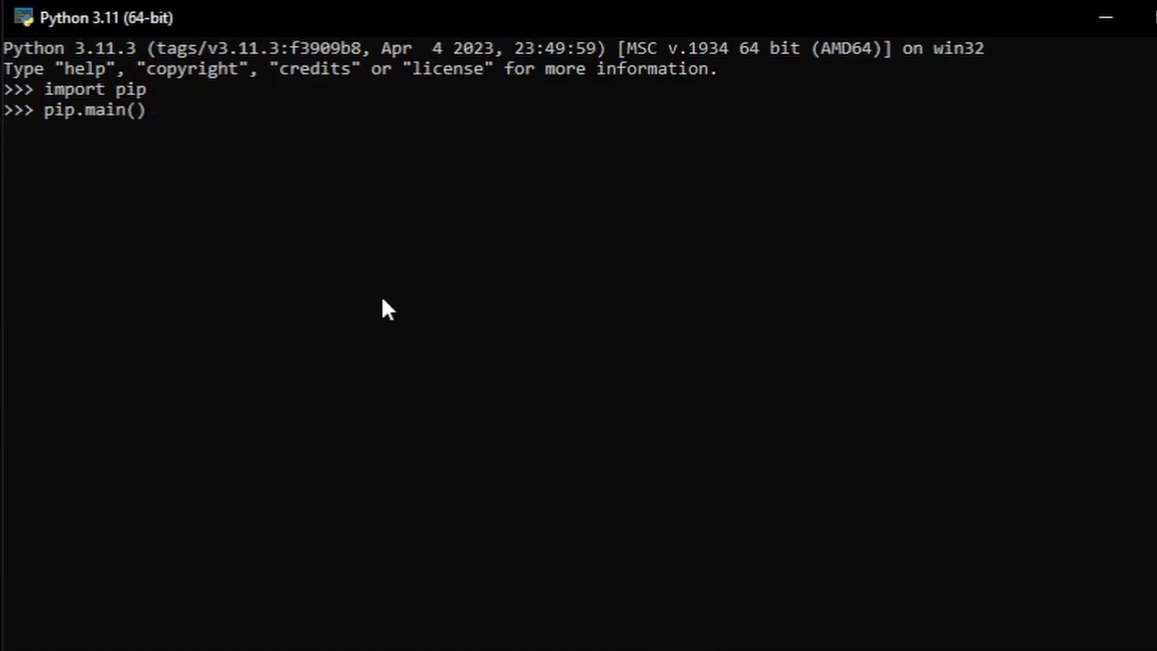
# Fill the call as pip.main(['install','pygame']) to attempt the install from within Python
pyautogui.write('[]')
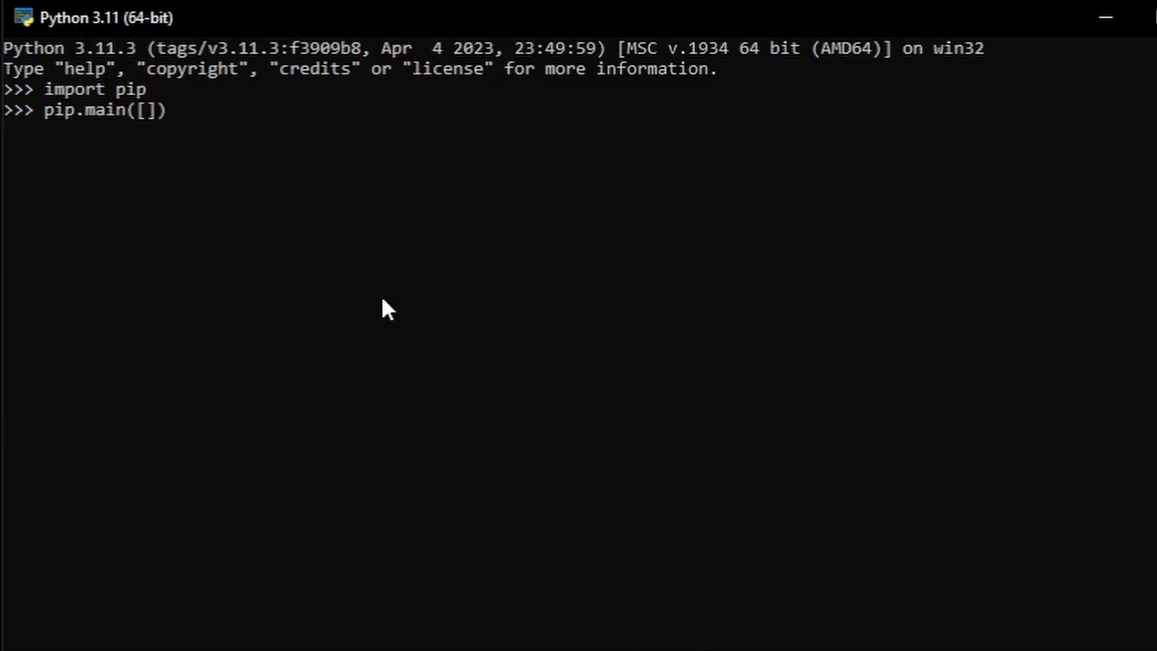
pyautogui.write("'install'")
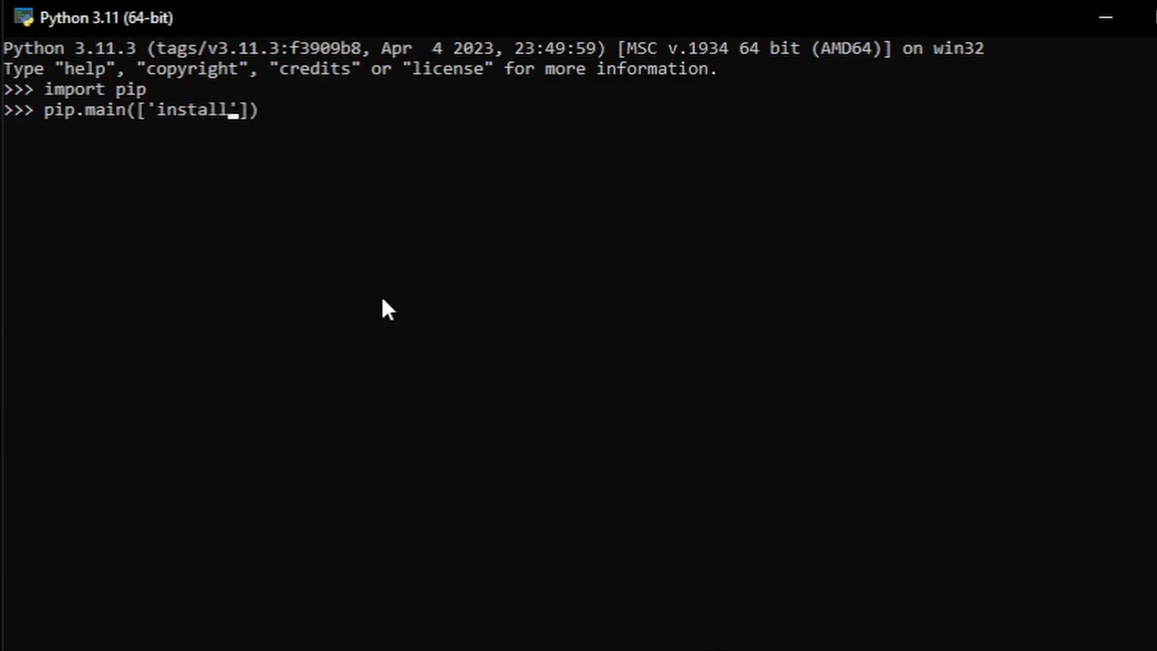
pyautogui.write(",''")
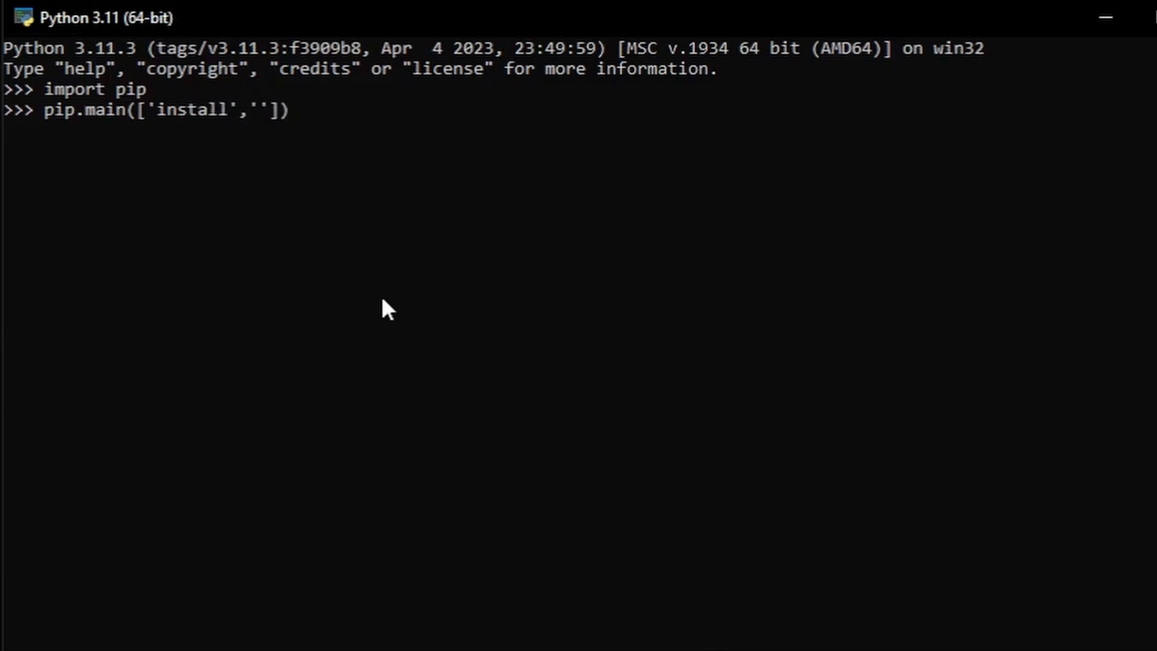
pyautogui.write('pygame')
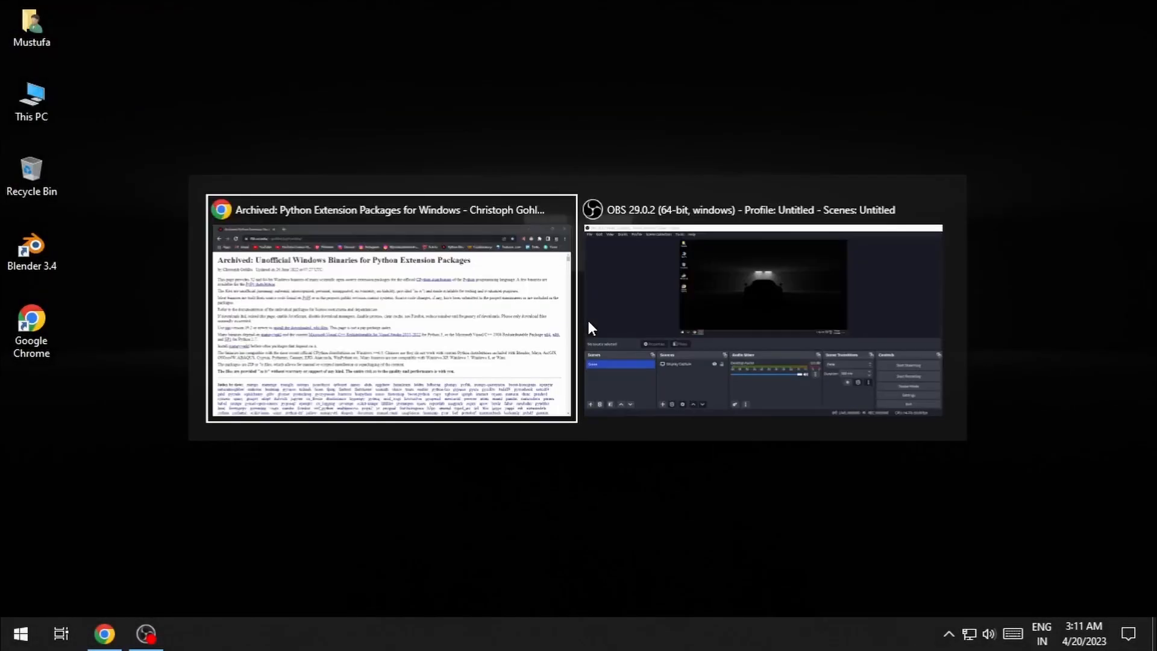
# In Chrome, find the Pygame list on the Unofficial Windows Binaries page via a page search
pyautogui.click(391, 310)
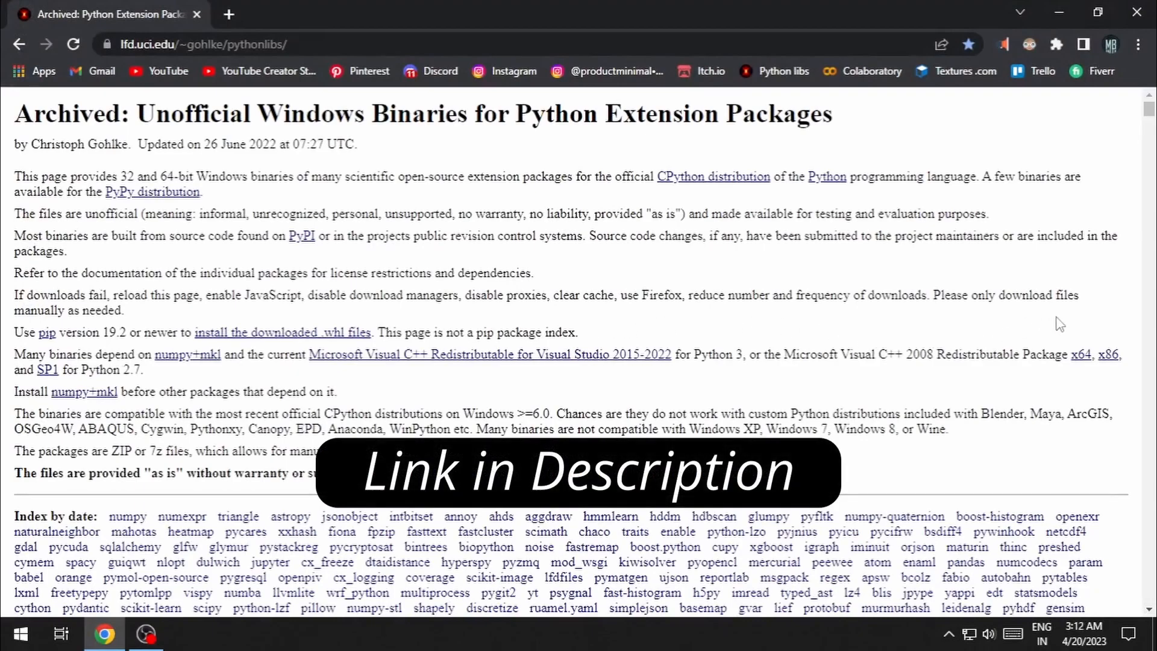
pyautogui.scroll(-3)
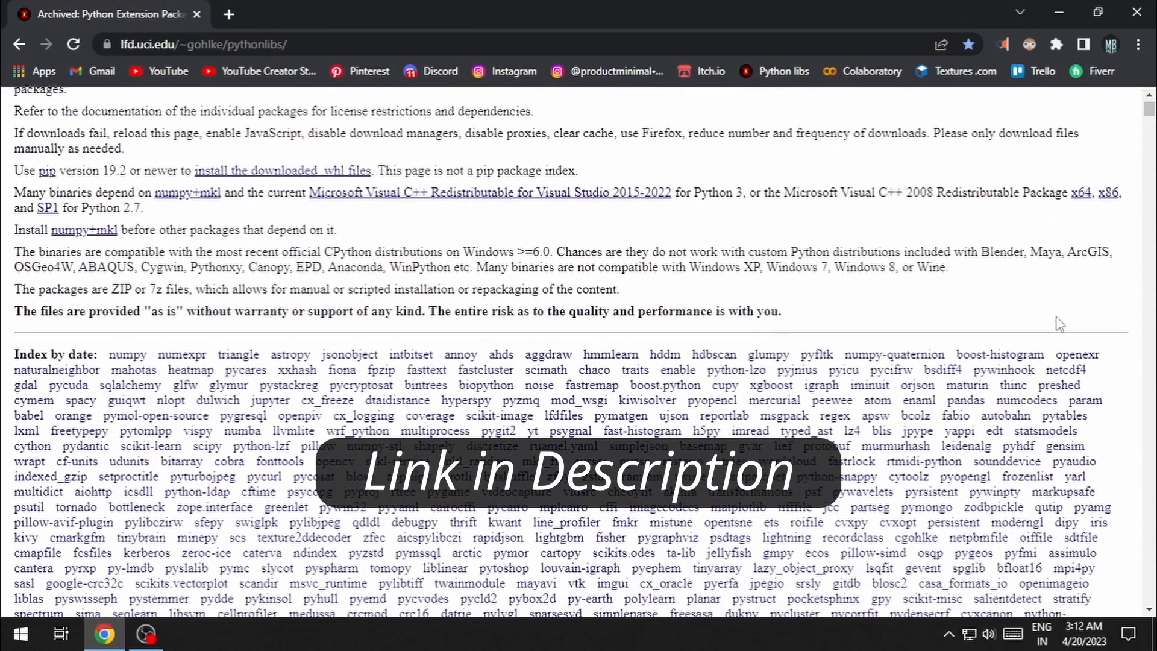
pyautogui.scroll(-3)
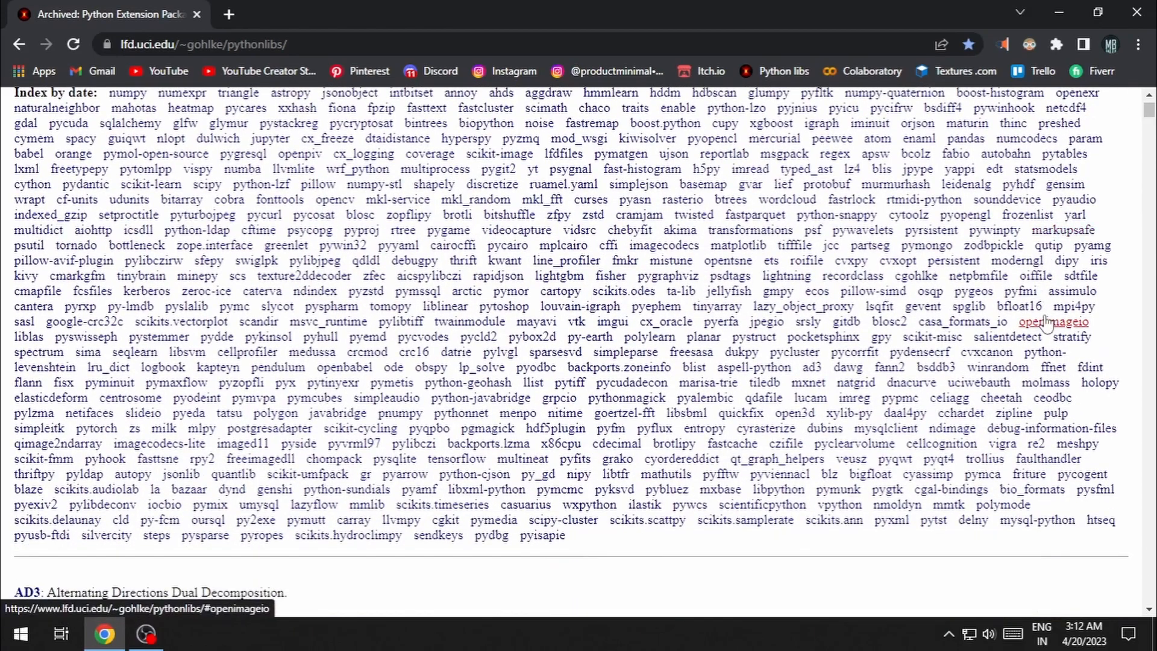
pyautogui.scroll(-3)
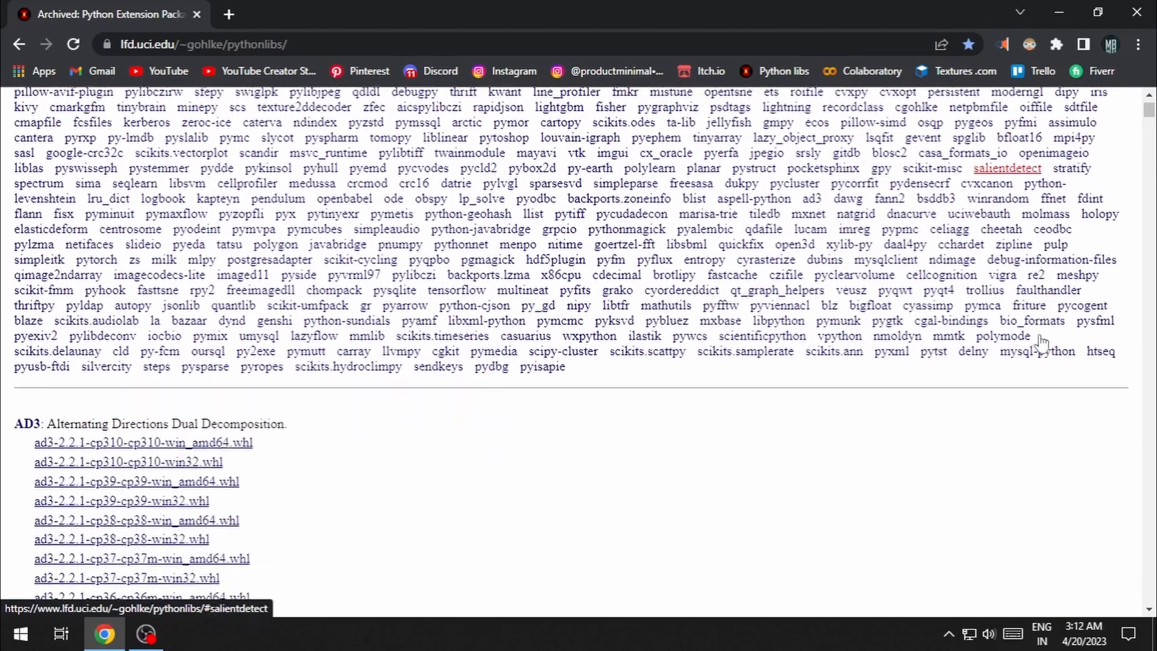
pyautogui.scroll(3)
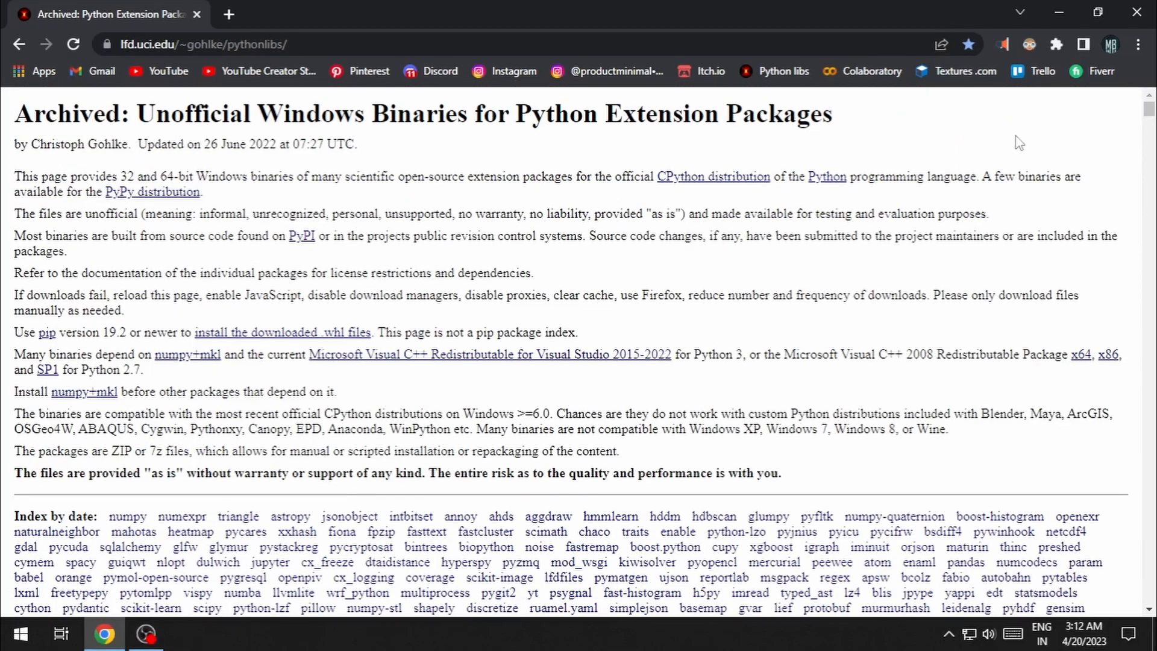
pyautogui.press('ctrl+f')
pyautogui.write('pygame')
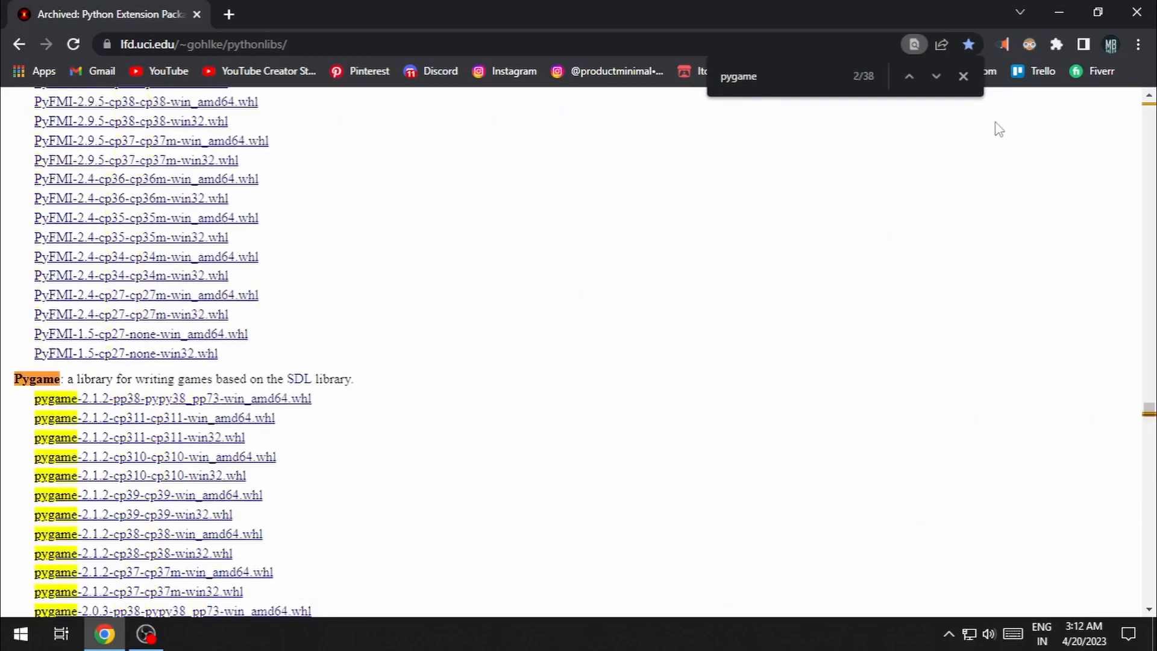
pyautogui.click(962, 76)
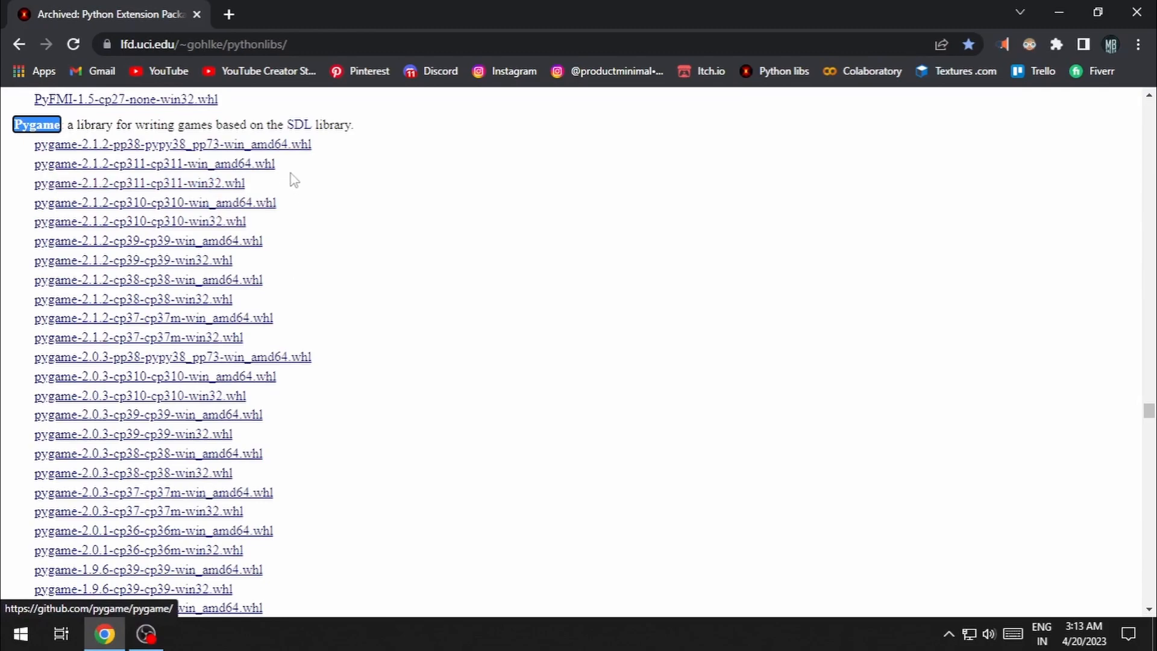
# Download the pygame-2.1.2-cp311-cp311-win_amd64.whl wheel to the Downloads folder
pyautogui.click(21, 633)
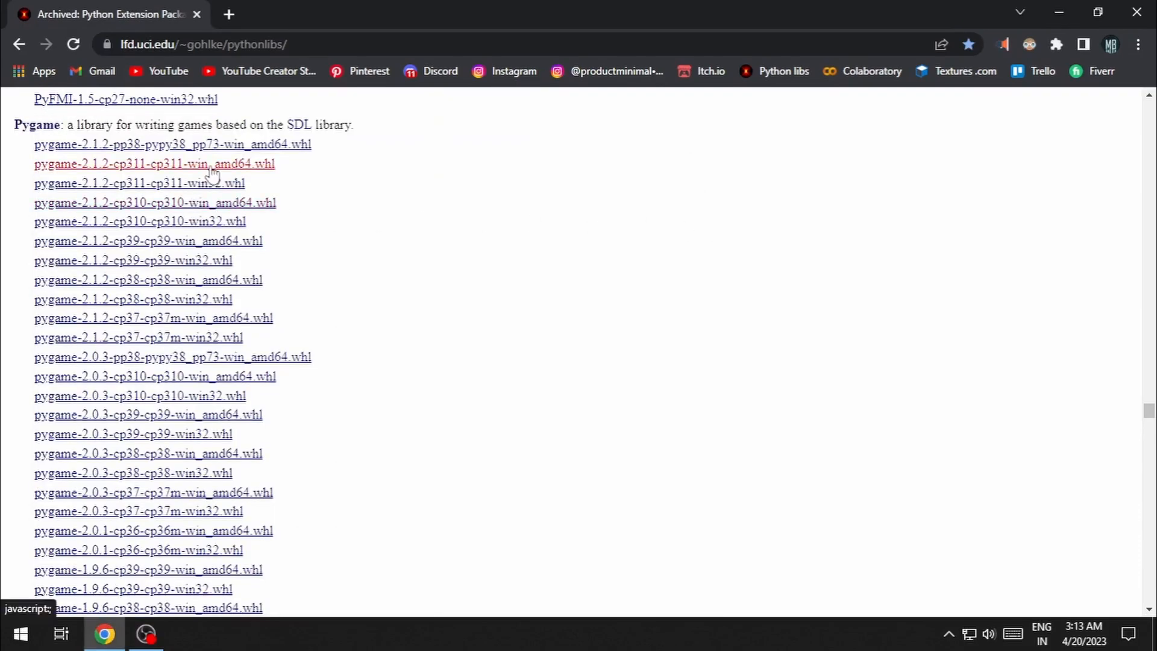
pyautogui.click(154, 164)
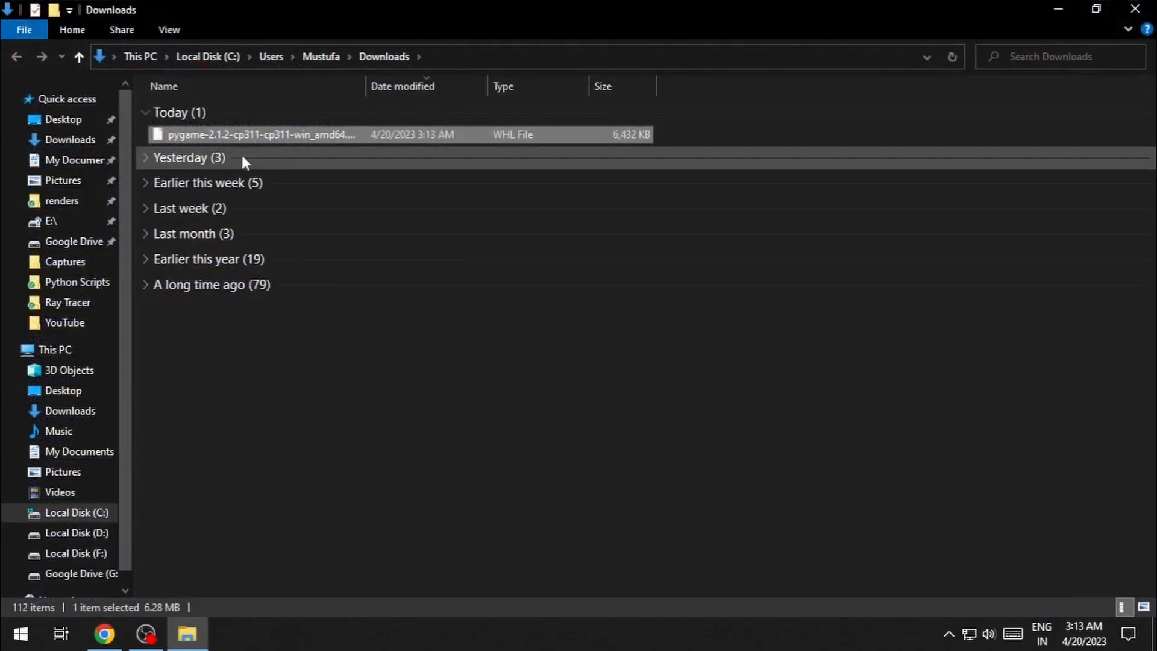
pyautogui.moveTo(424, 462)
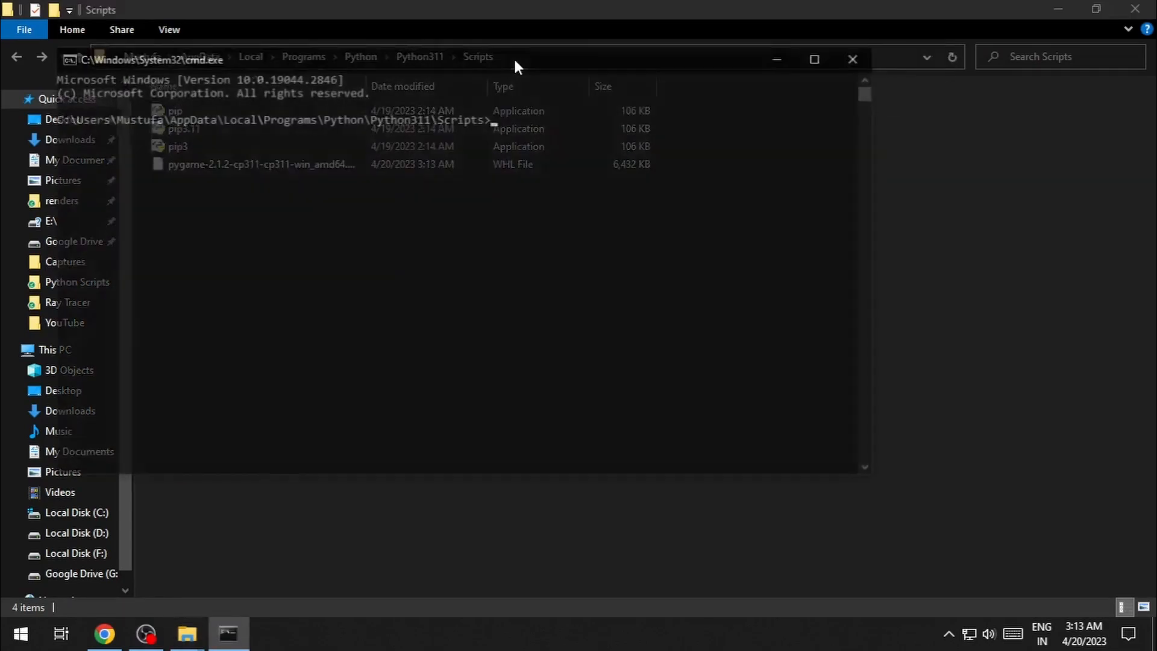
# Enter pip install pygame-2.1.2-cp311-cp311-win_amd64.whl at the Scripts-folder prompt
pyautogui.write('pip')
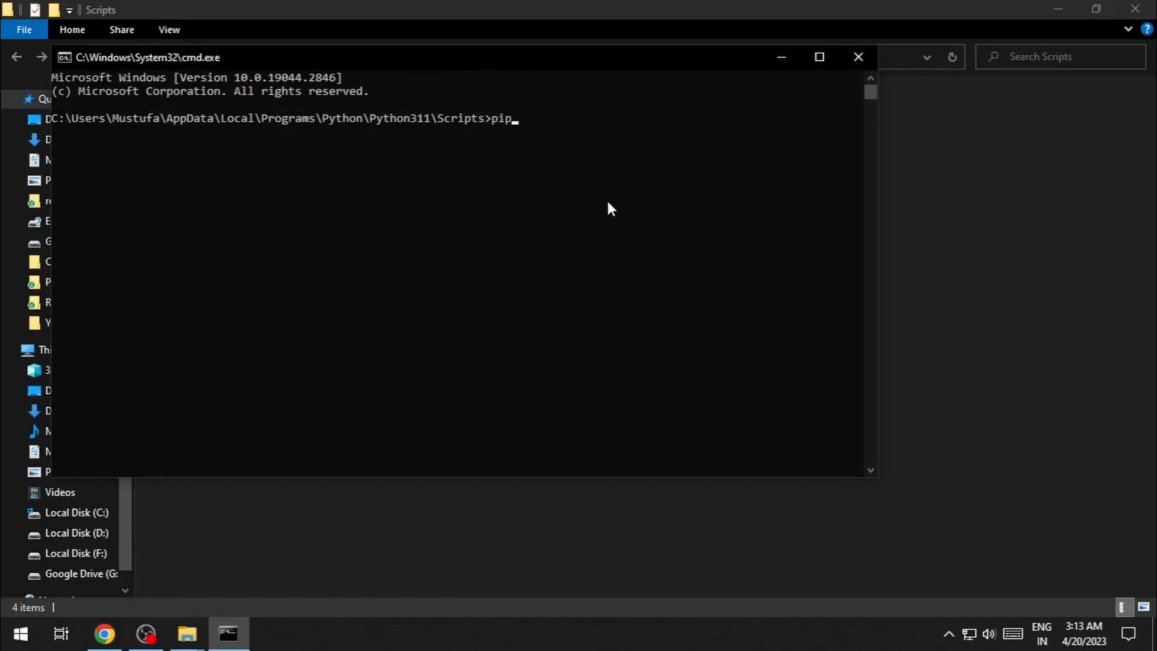
pyautogui.write('install pygame-2.1.2-cp311-cp311-win_amd64.whl')
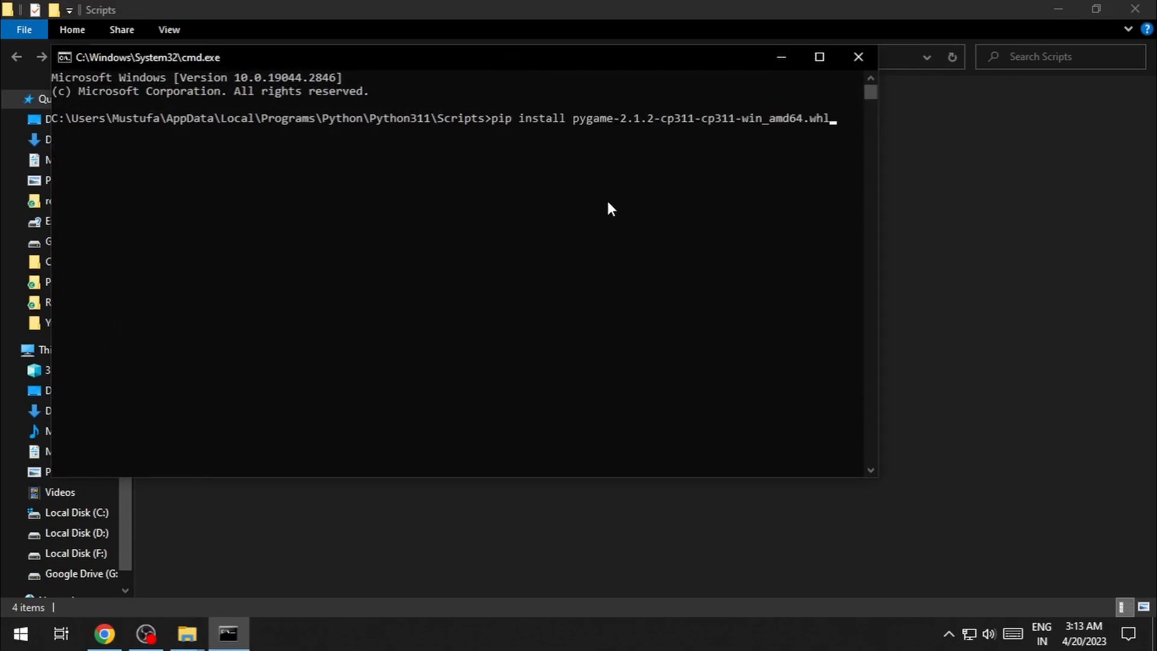